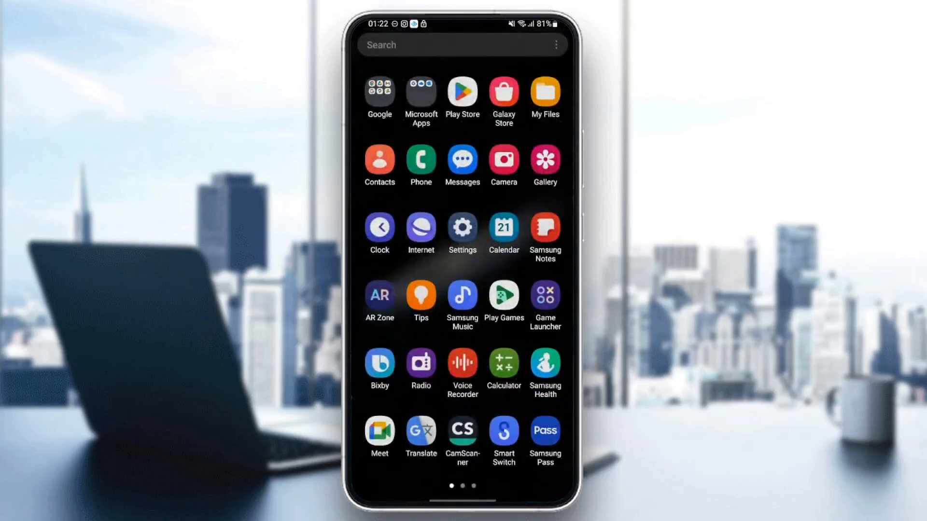
Step: Search the app store for 'can' and choose the Canva suggestion
left_click(463, 93)
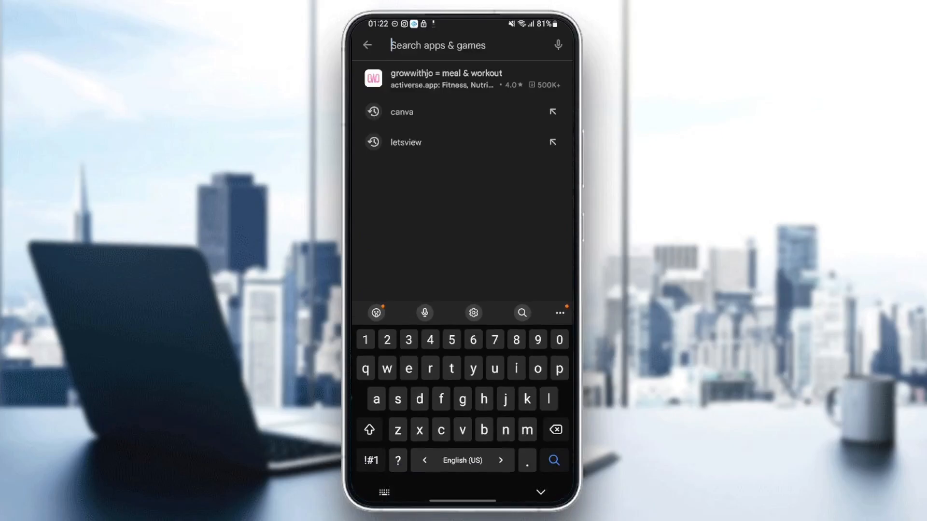
type("can")
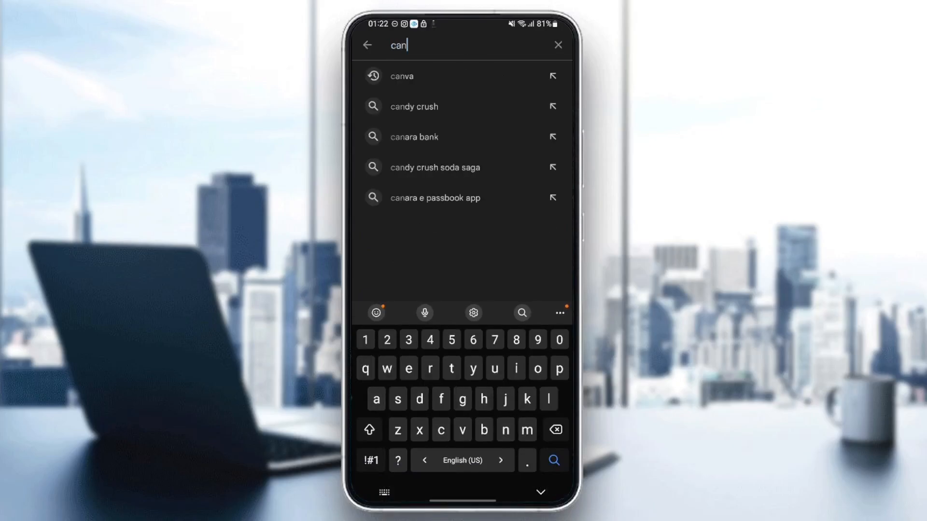
left_click(402, 75)
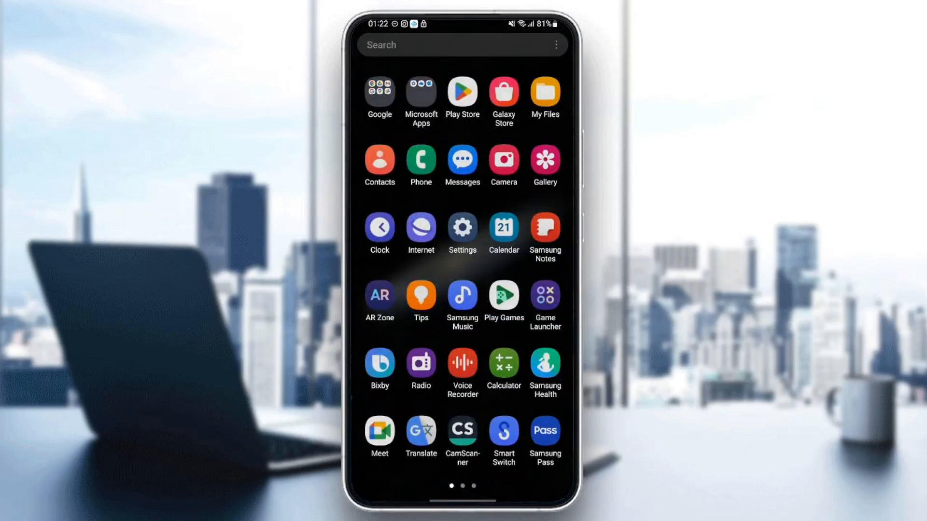
Step: Reach Canva's App info page through the Settings apps list
left_click(462, 231)
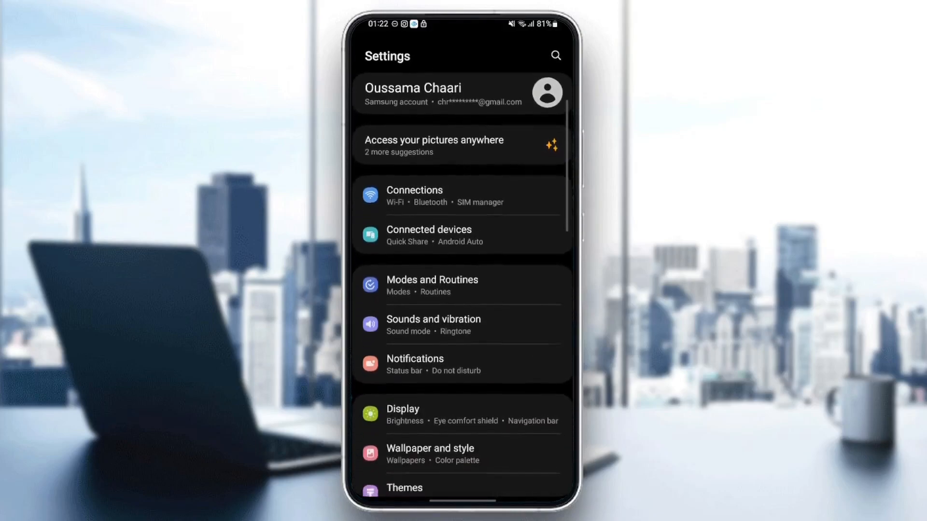
scroll("down", 3)
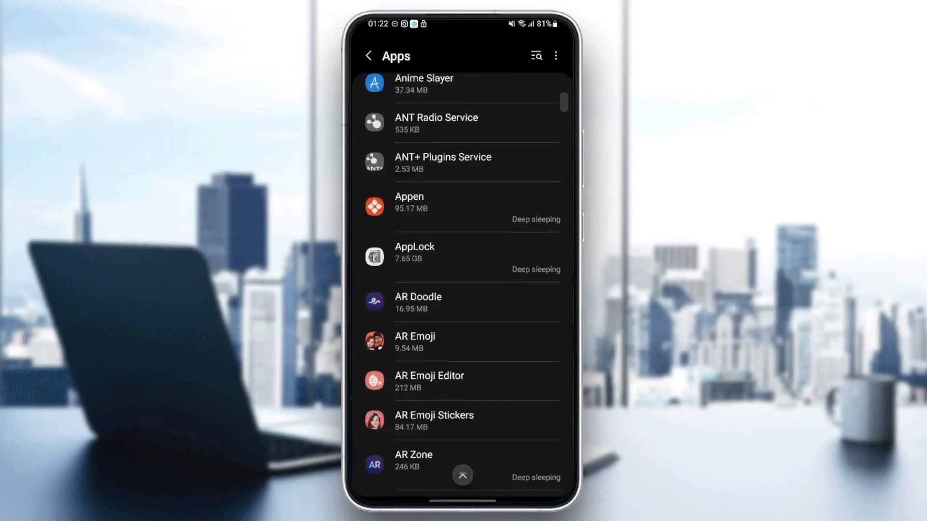
scroll("down", 3)
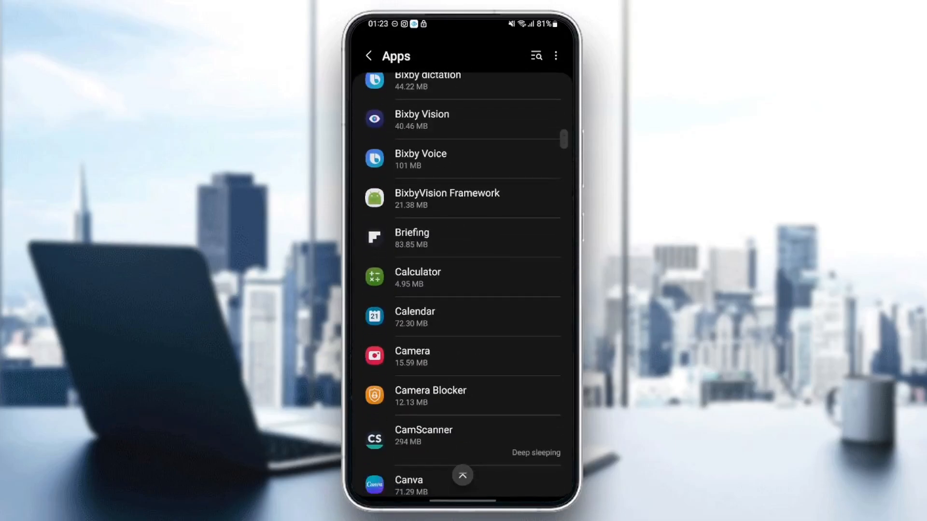
scroll("down", 3)
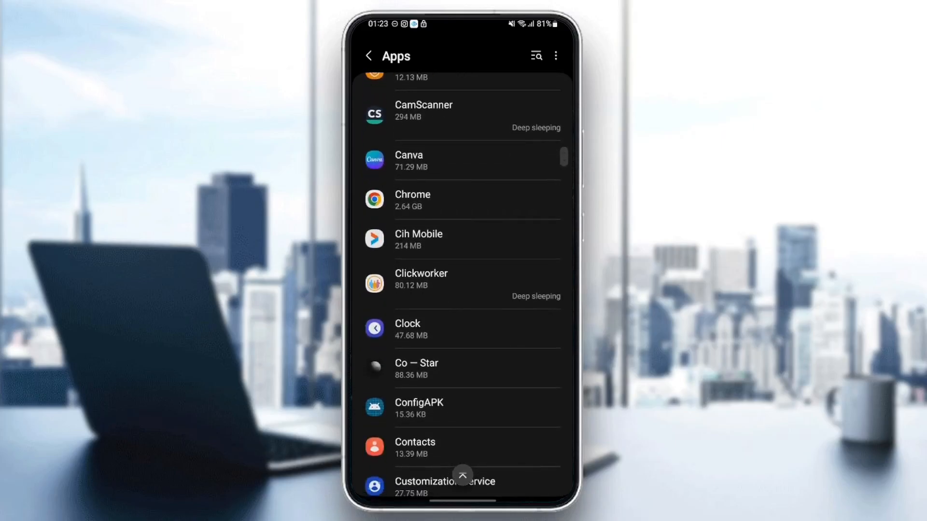
left_click(407, 161)
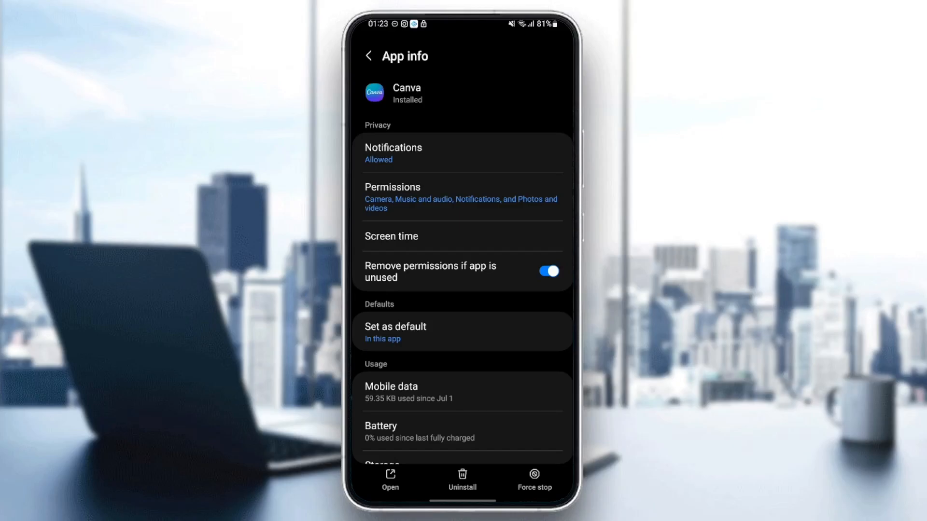
left_click(393, 153)
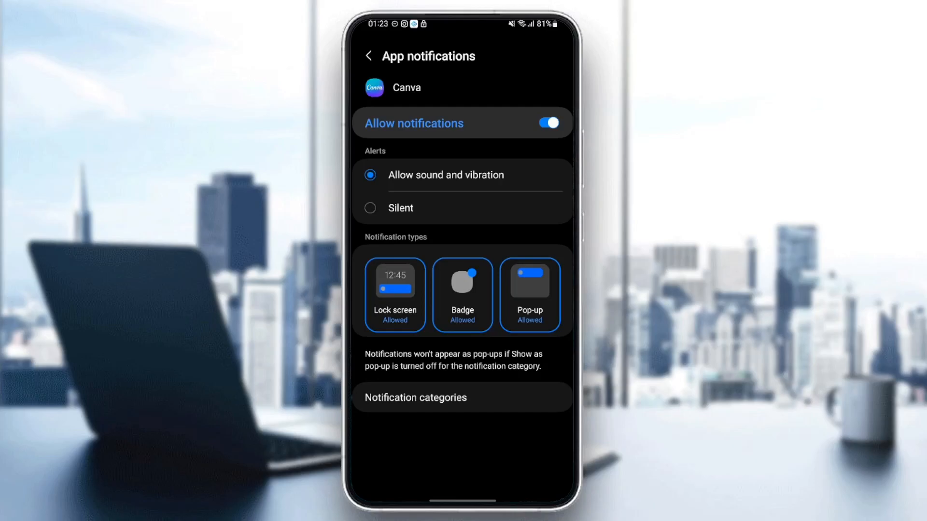
left_click(369, 56)
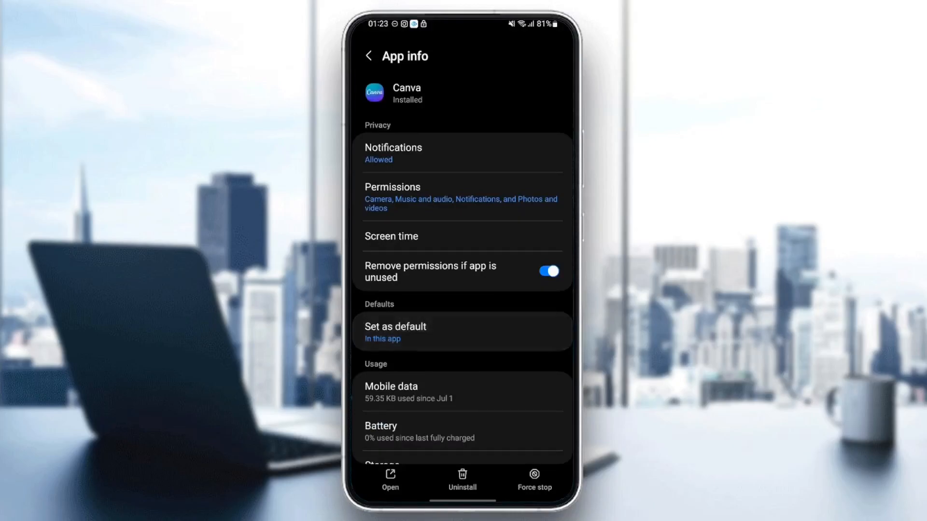
Step: Clear Canva's cached data from its Storage page, dropping cache to 0 B
left_click(395, 331)
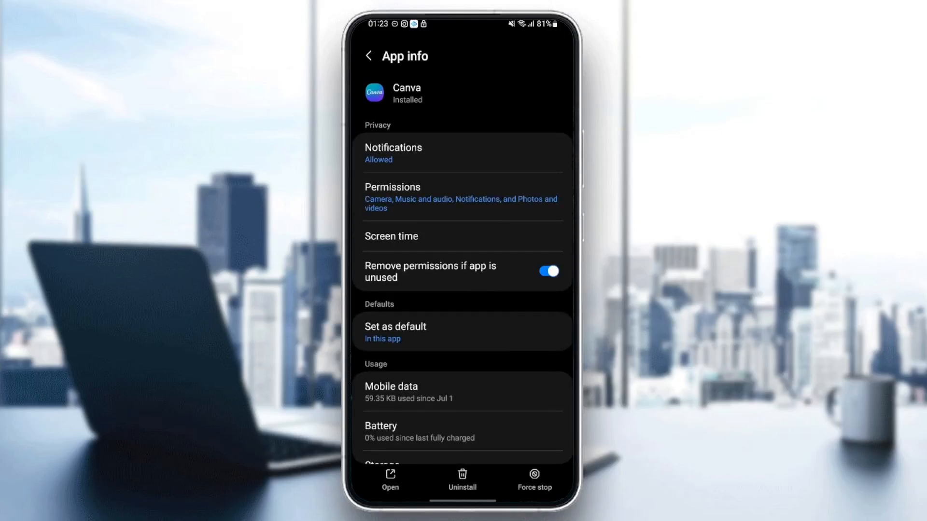
scroll("down", 3)
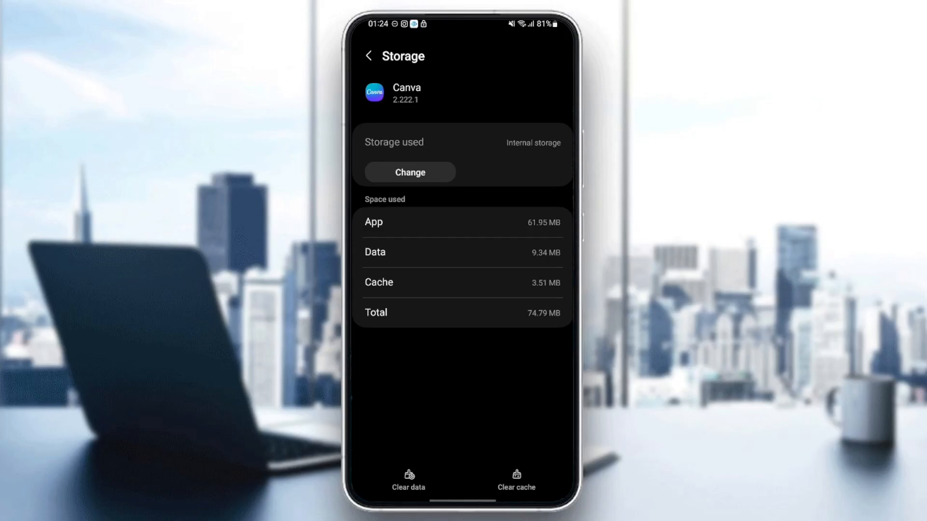
left_click(516, 478)
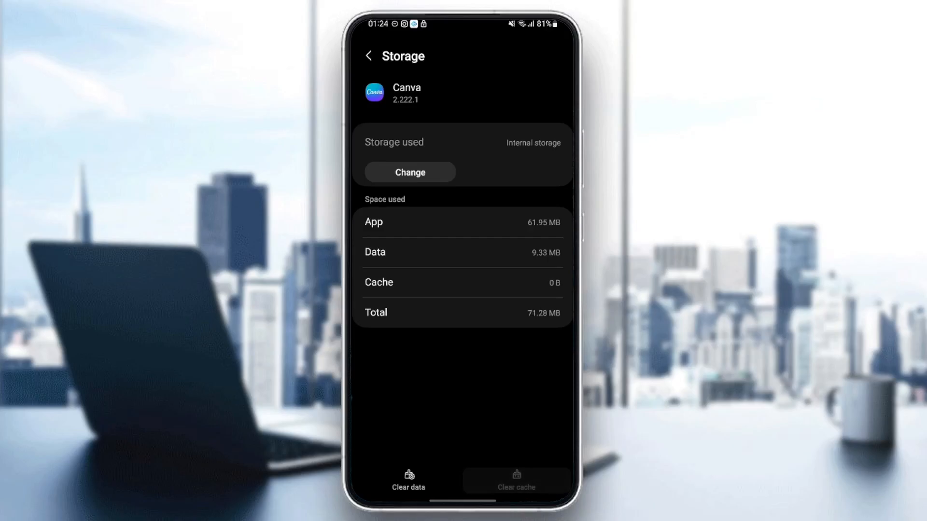